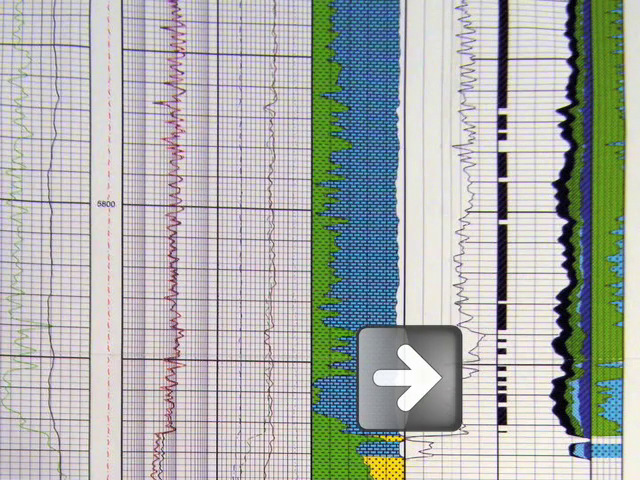
pyautogui.click(411, 376)
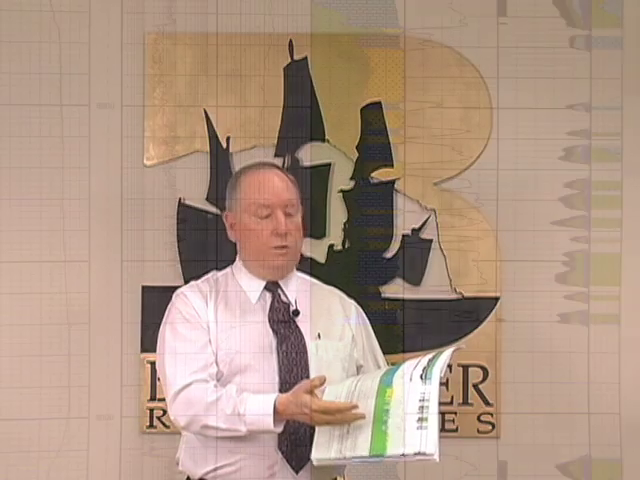
pyautogui.click(464, 150)
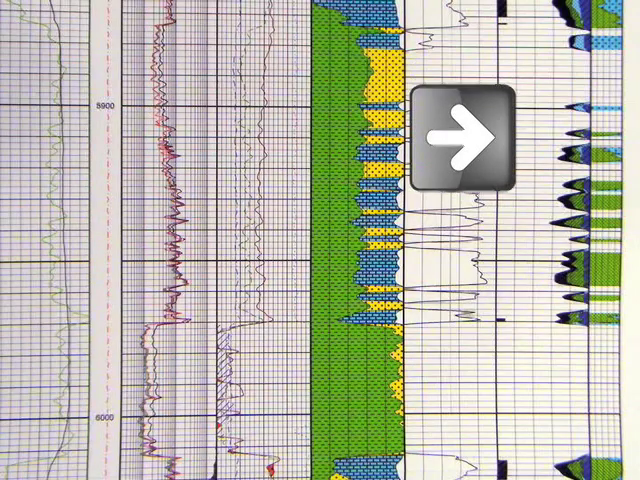